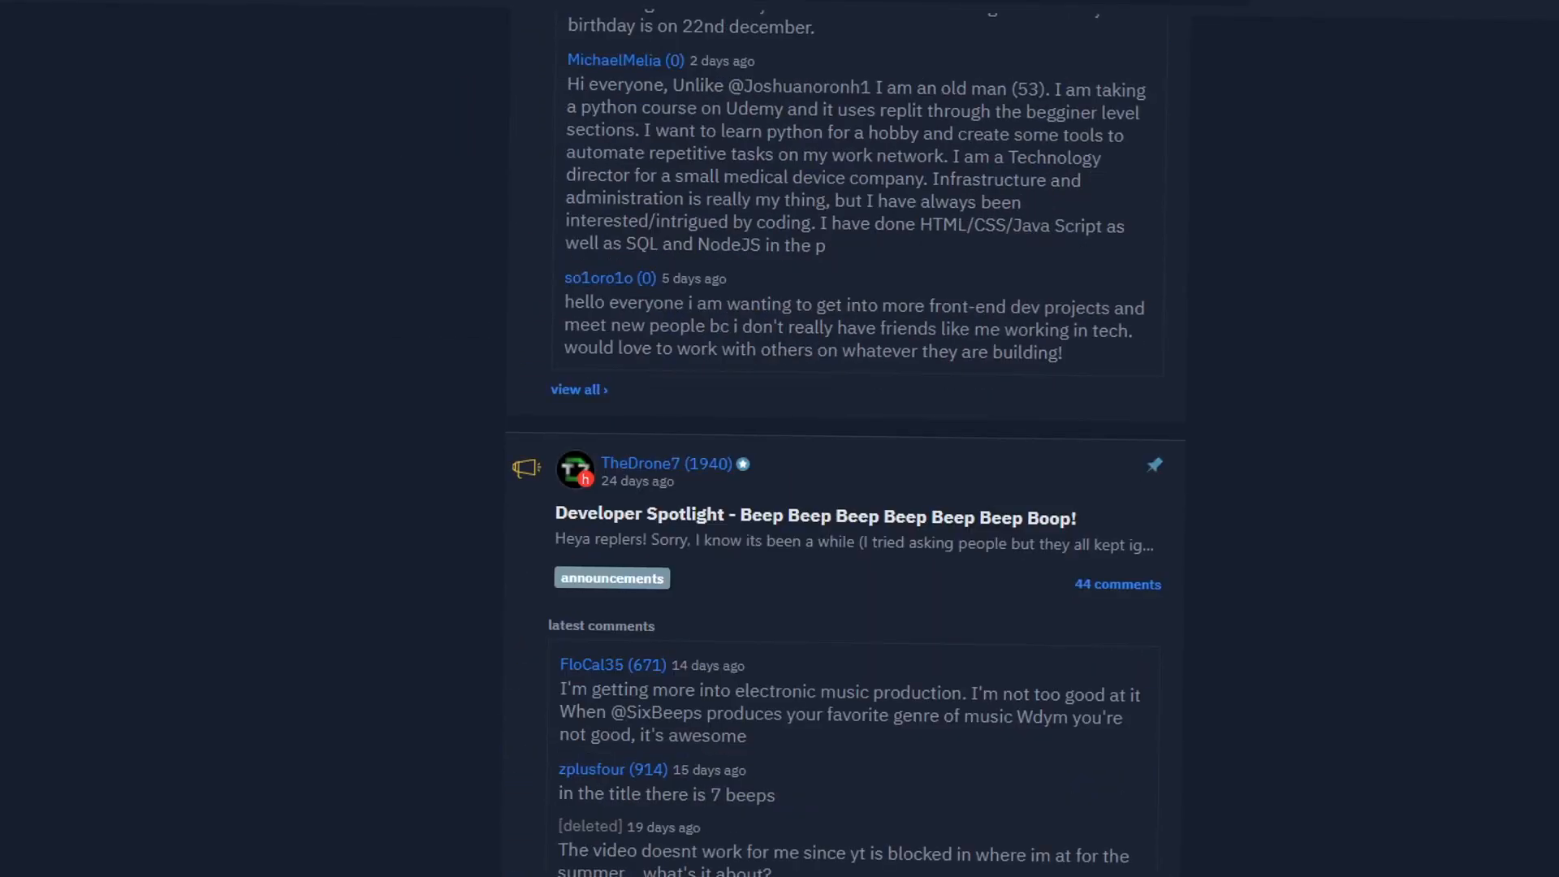
Request a generated post for username Six with a post length of 1000
scroll(down, 3)
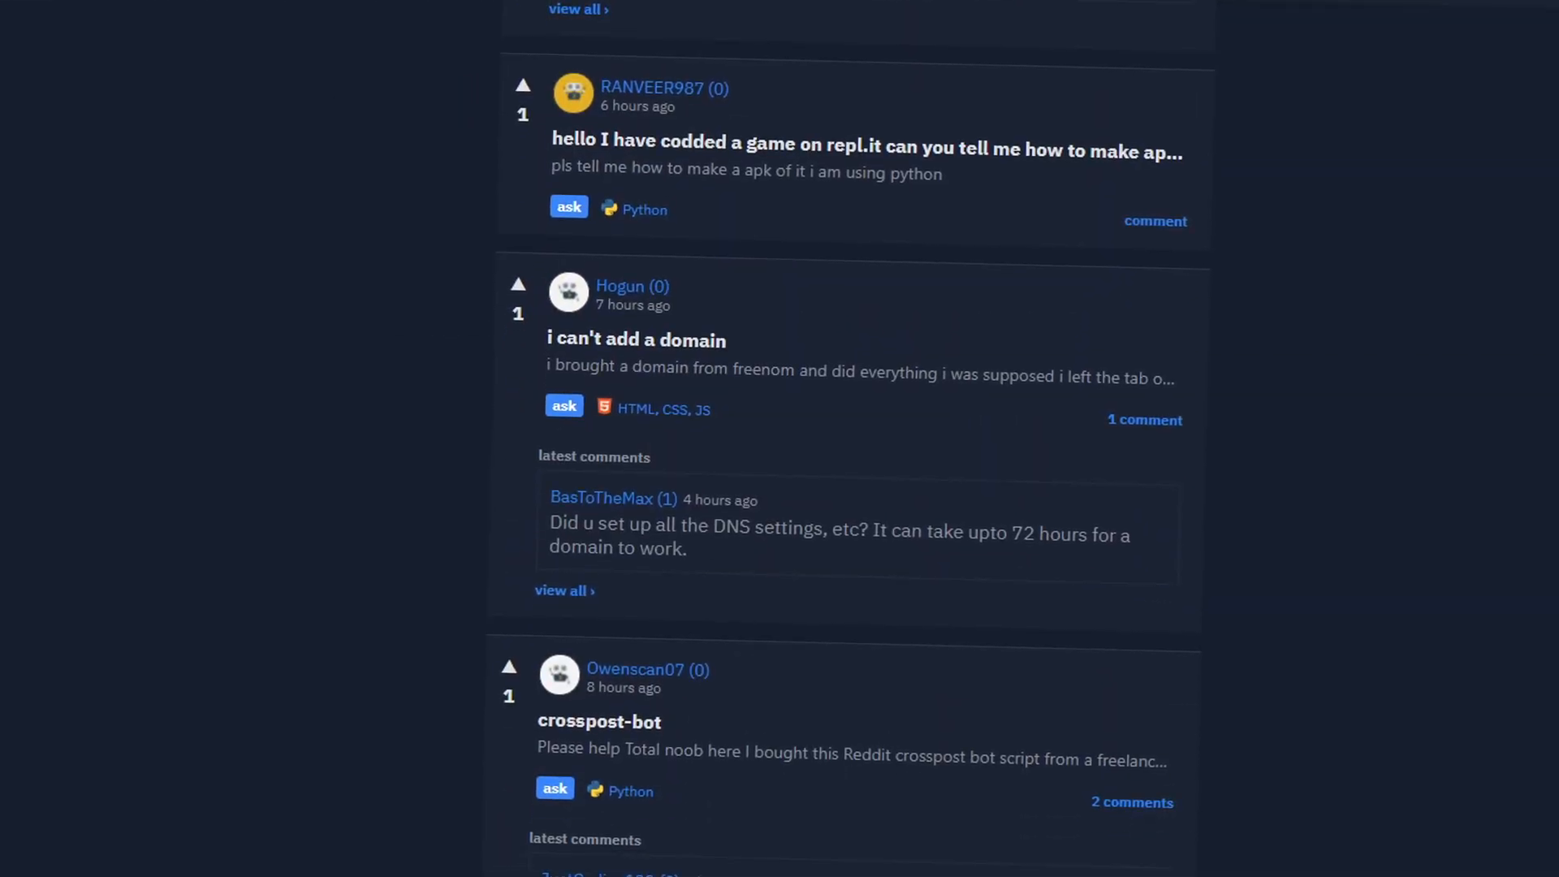
scroll(down, 3)
text(Six)
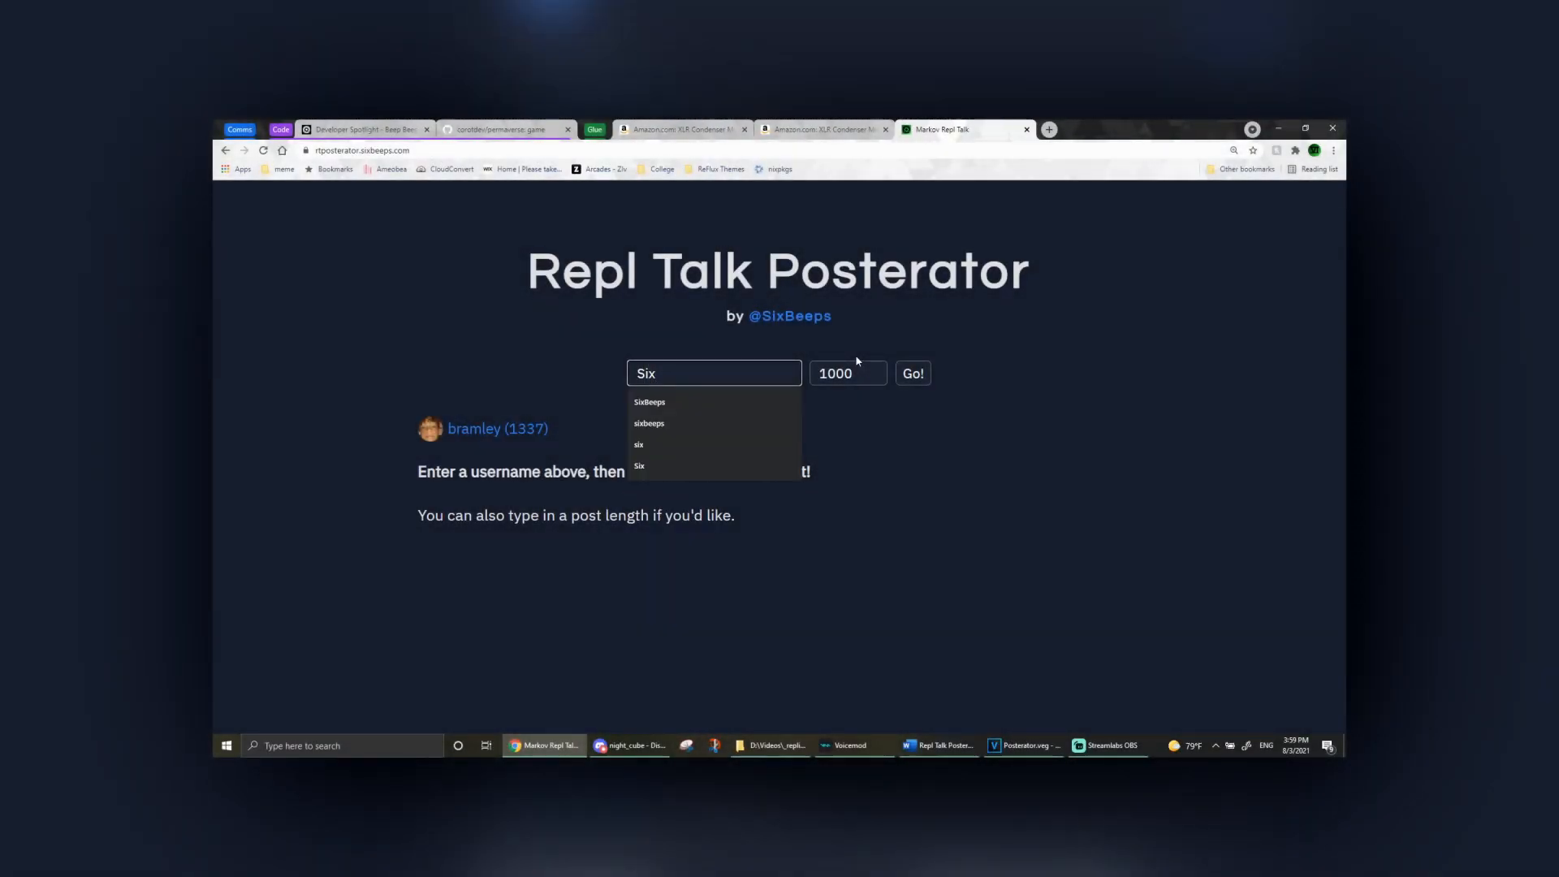
click(650, 403)
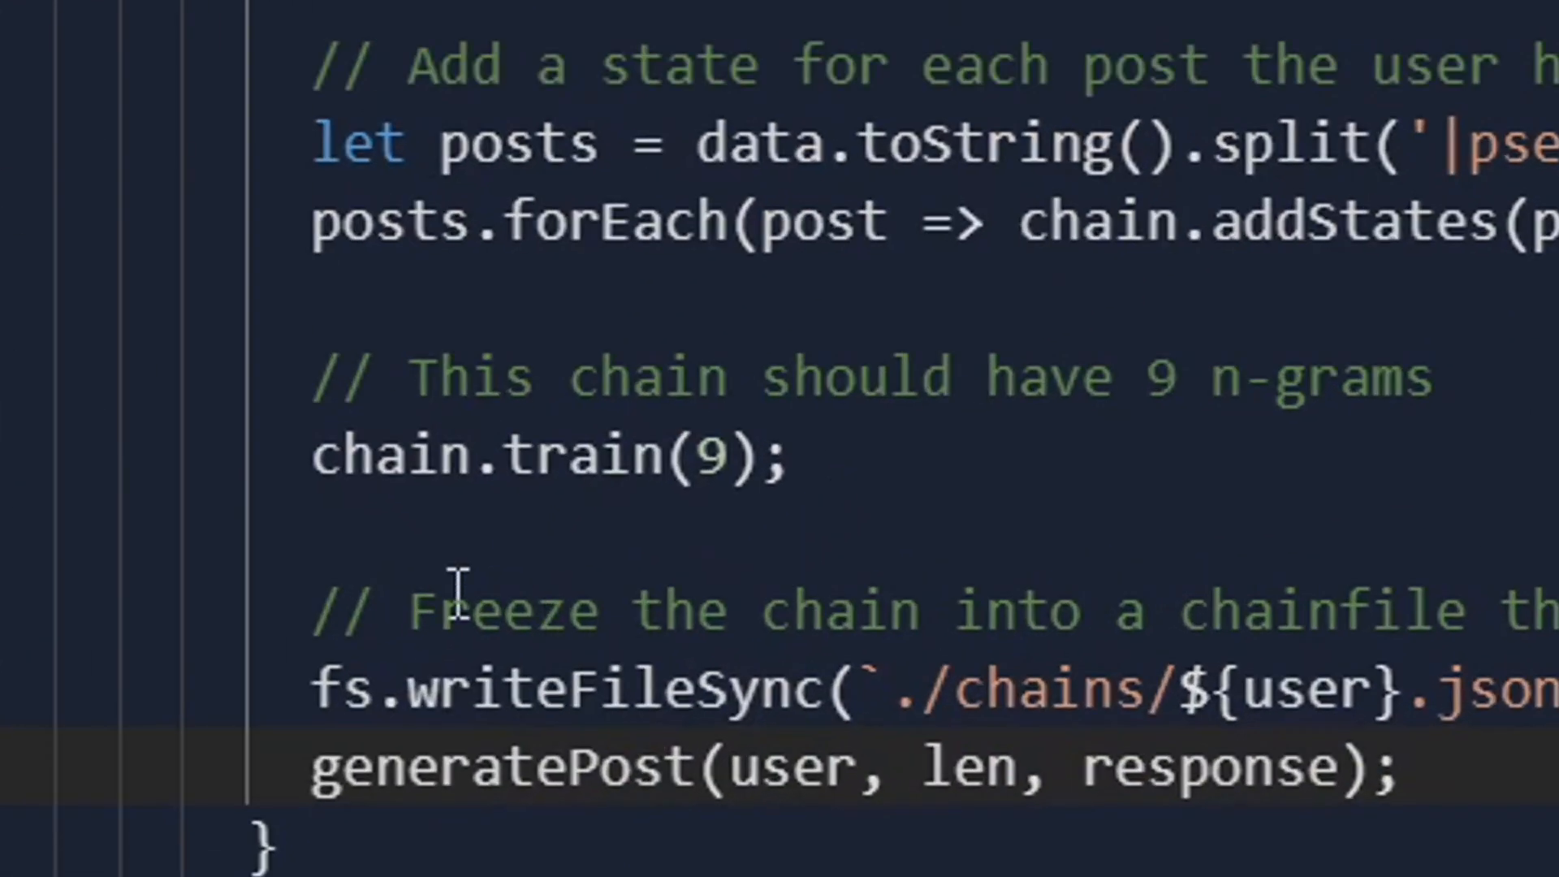
mouse_move(1131, 400)
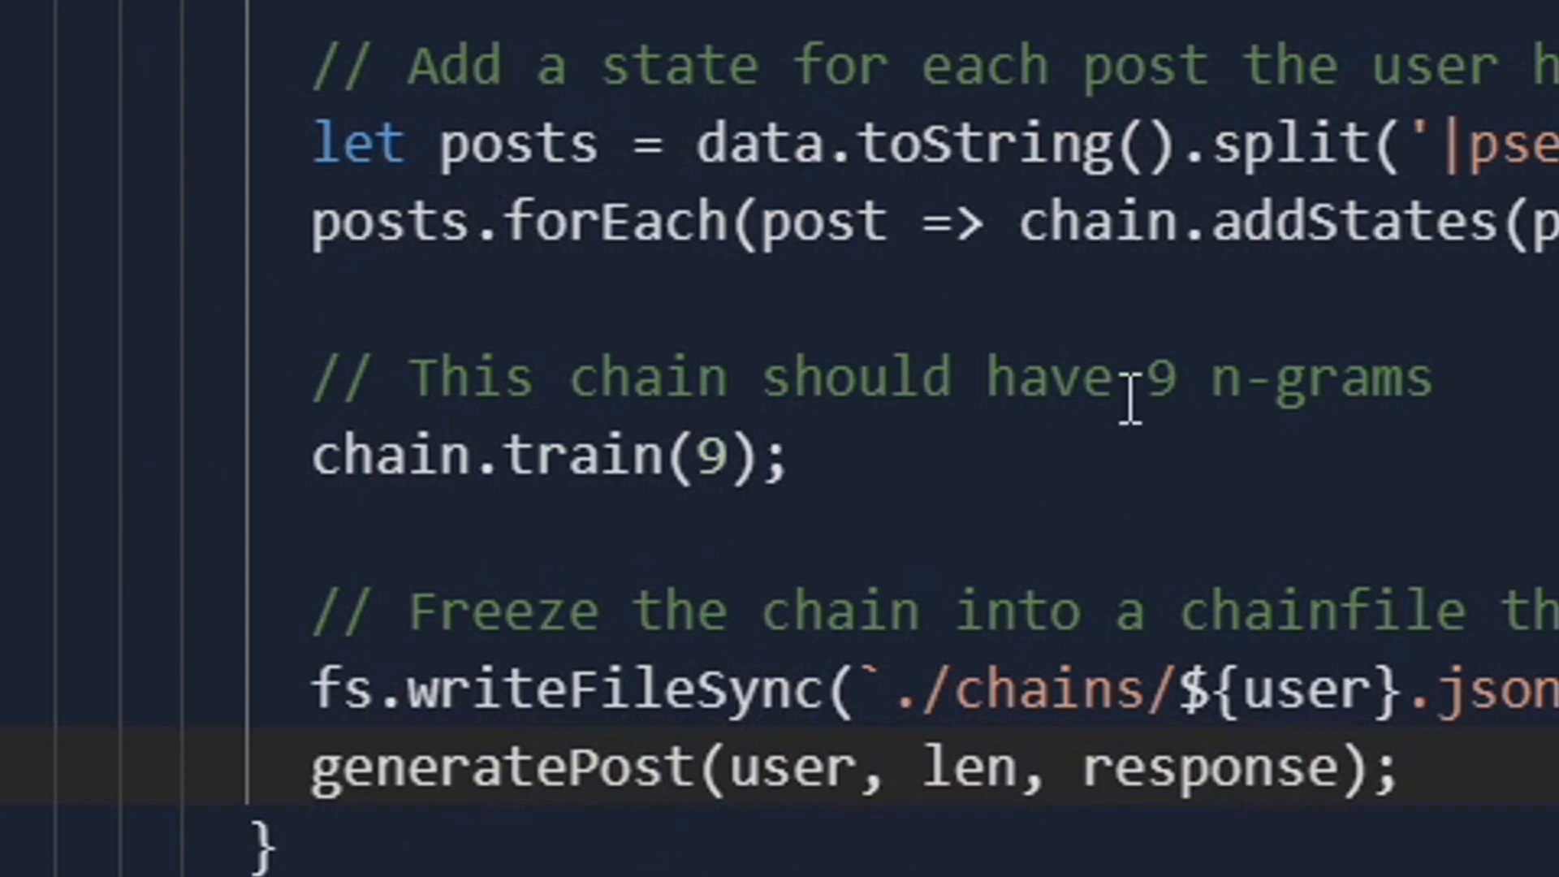